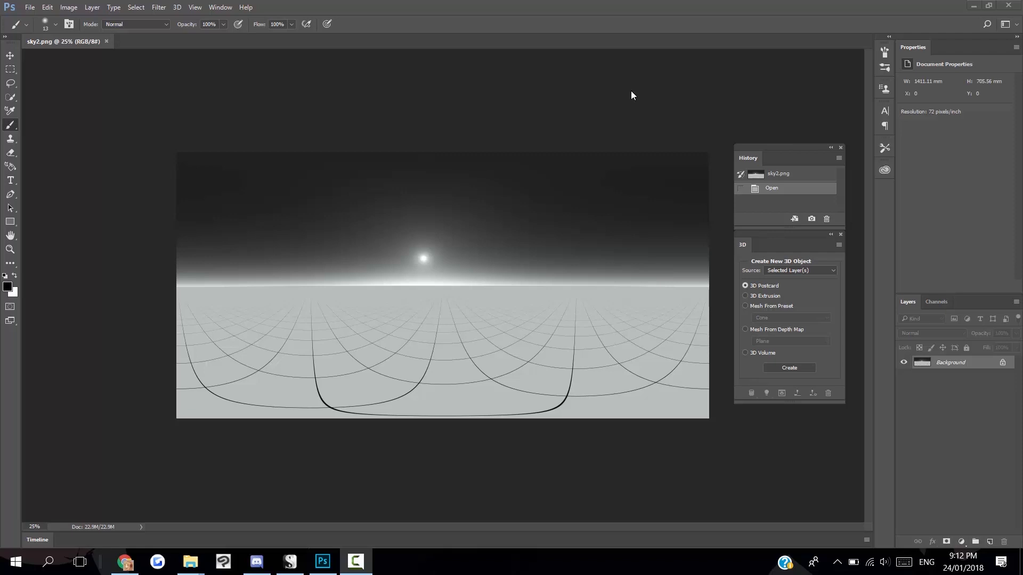
mouse_move(261, 424)
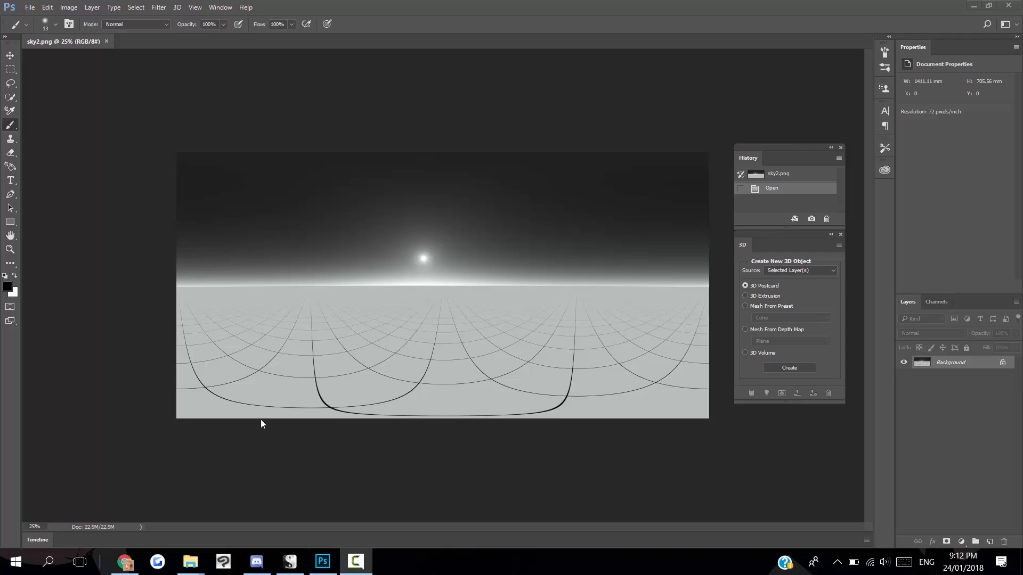
mouse_move(480, 430)
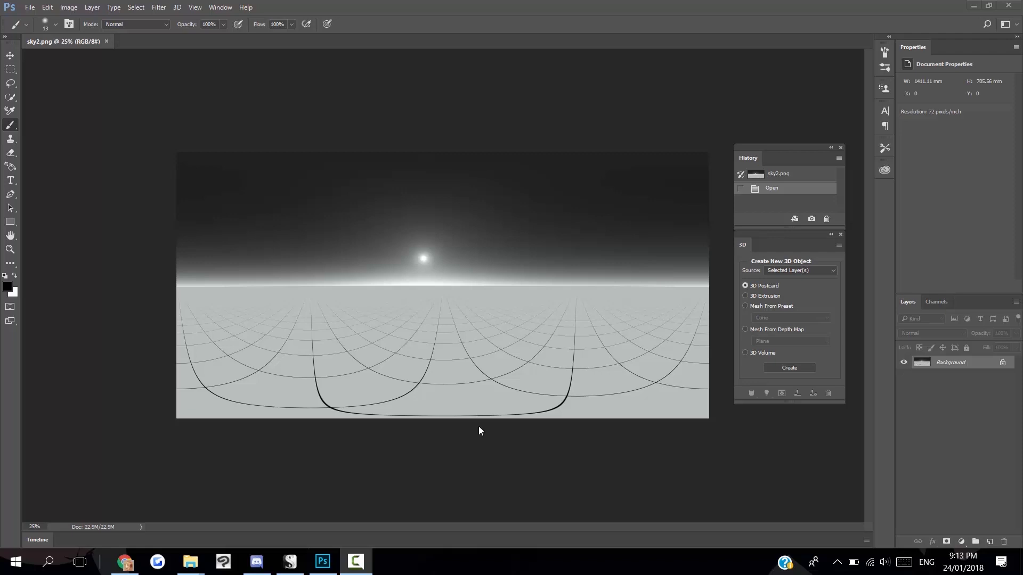
Maximise Chrome and preview the Flickr 'Equirectangular Perspective Lines' 1024×512 grid image.
left_click(123, 563)
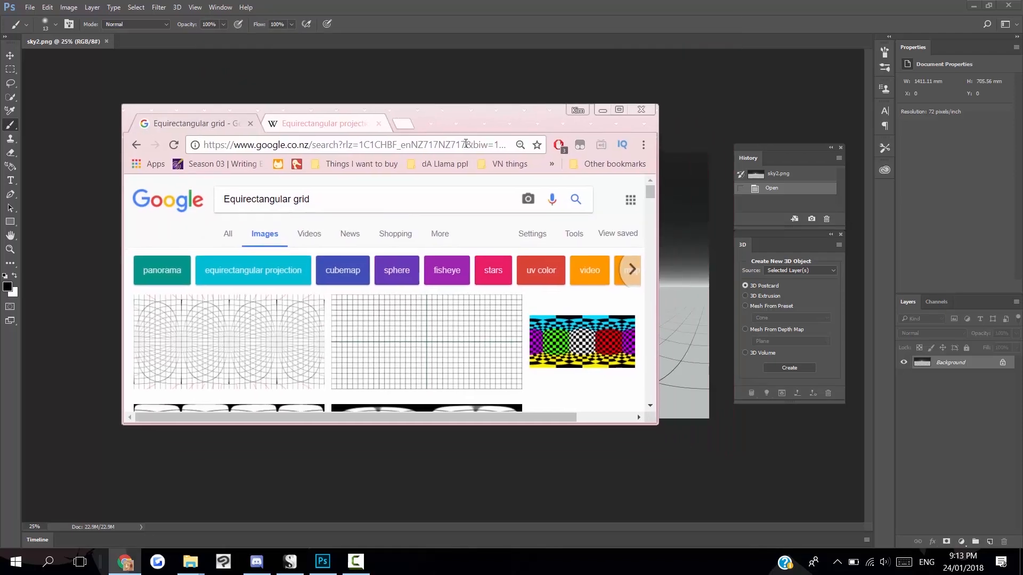
left_click(619, 109)
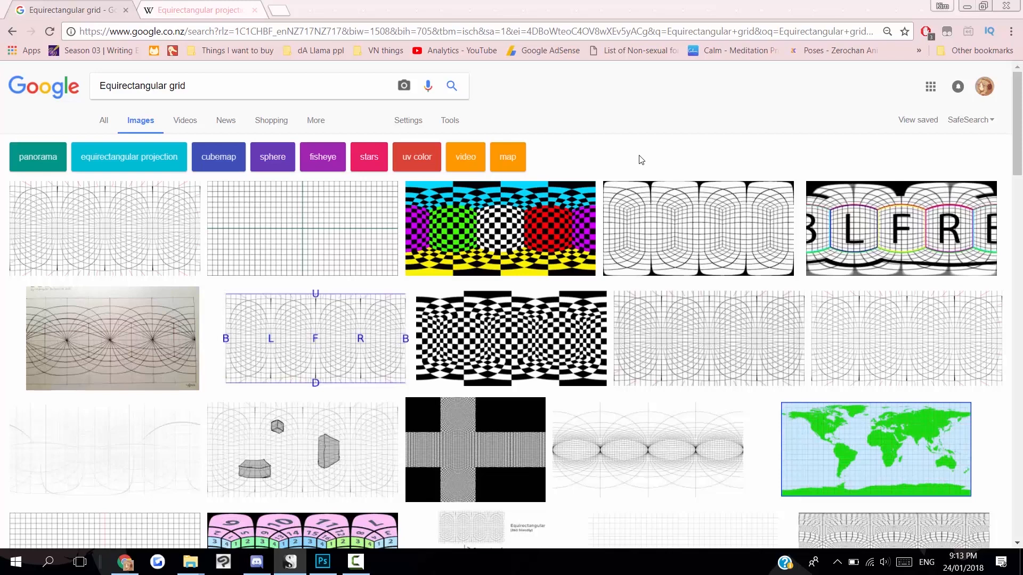
mouse_move(271, 71)
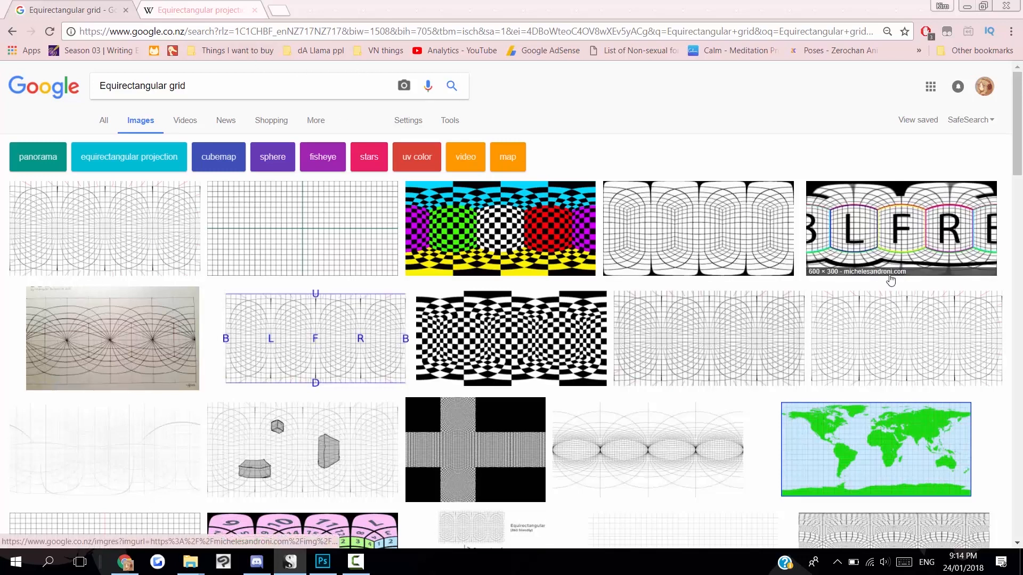
mouse_move(846, 422)
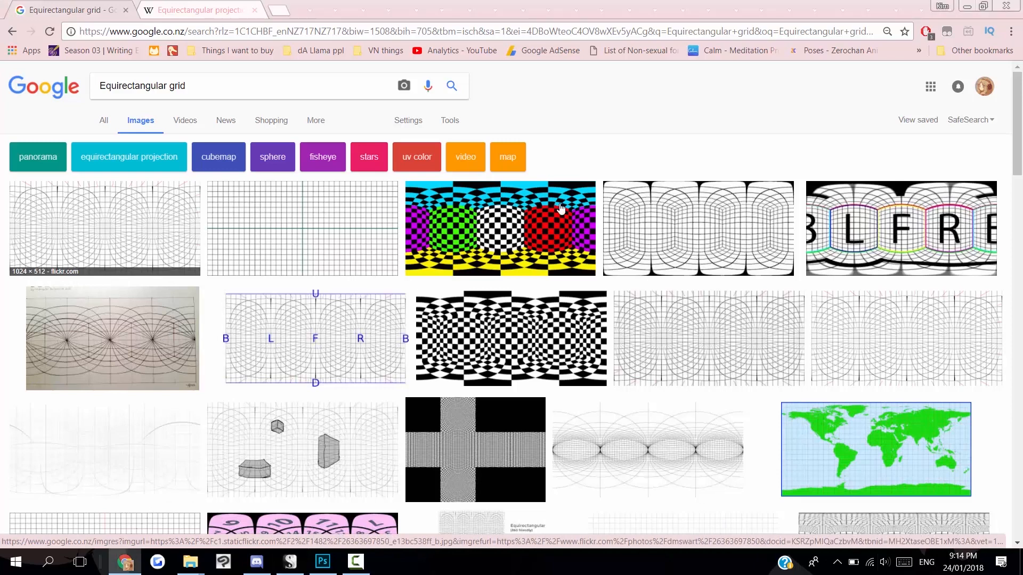
left_click(104, 229)
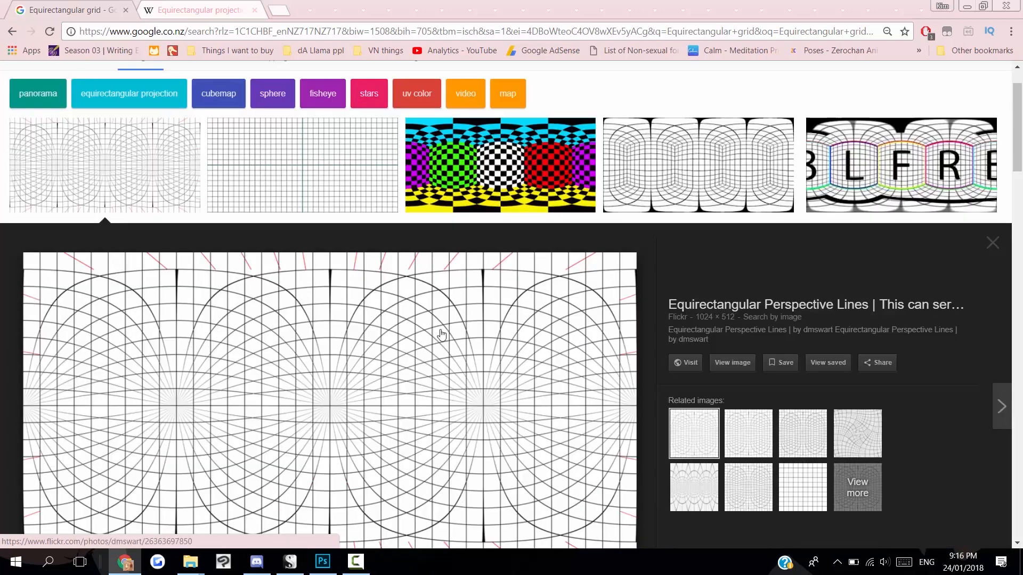
Minimise Chrome to bring the sky2.png panorama in Photoshop back to front.
left_click(322, 561)
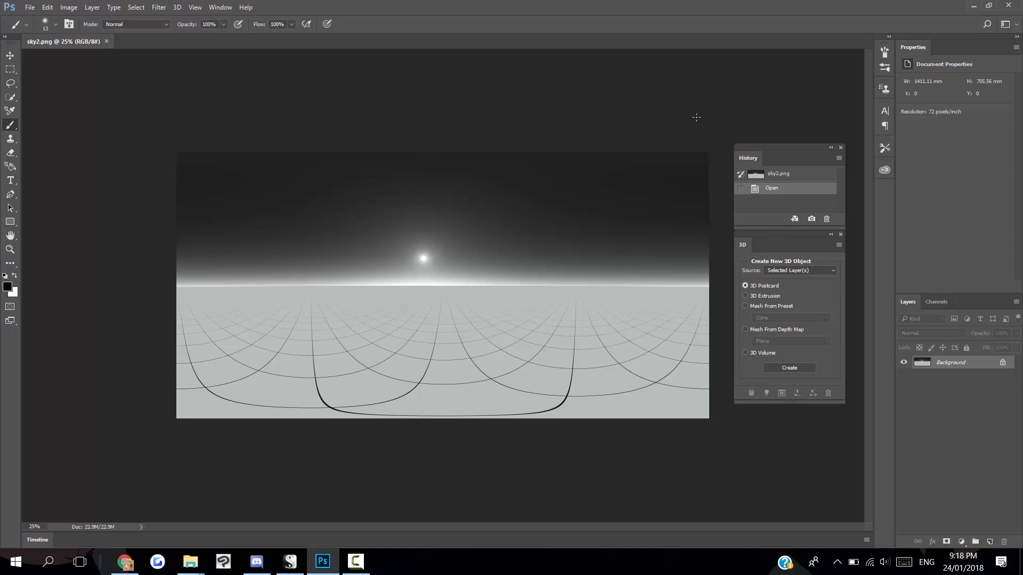
left_click(47, 7)
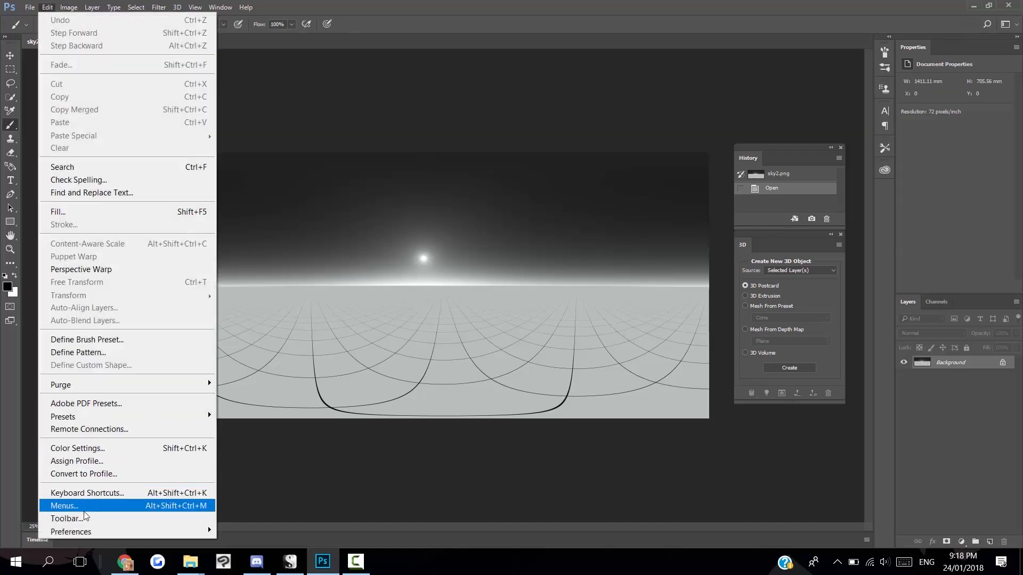
mouse_move(71, 532)
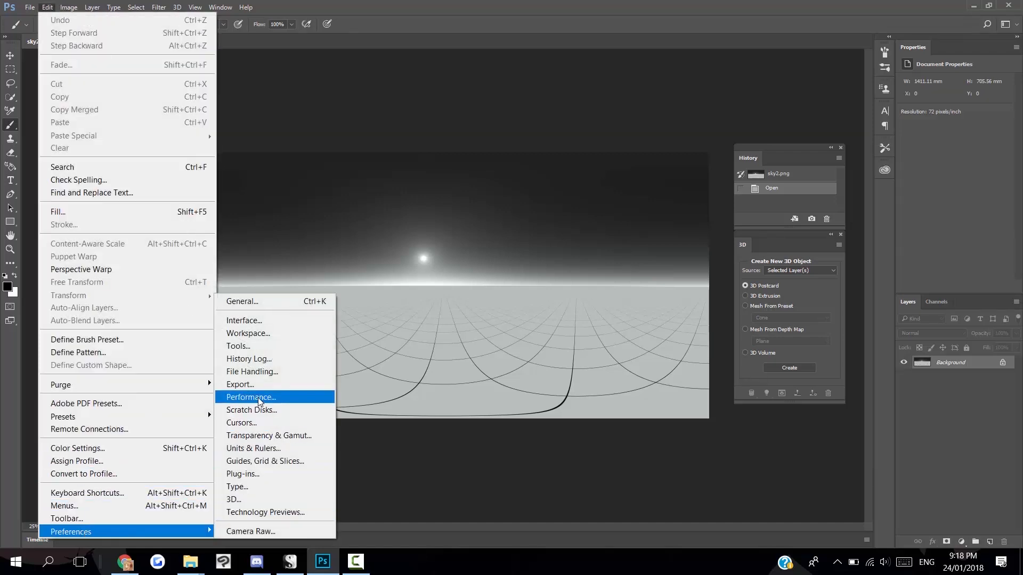
left_click(250, 397)
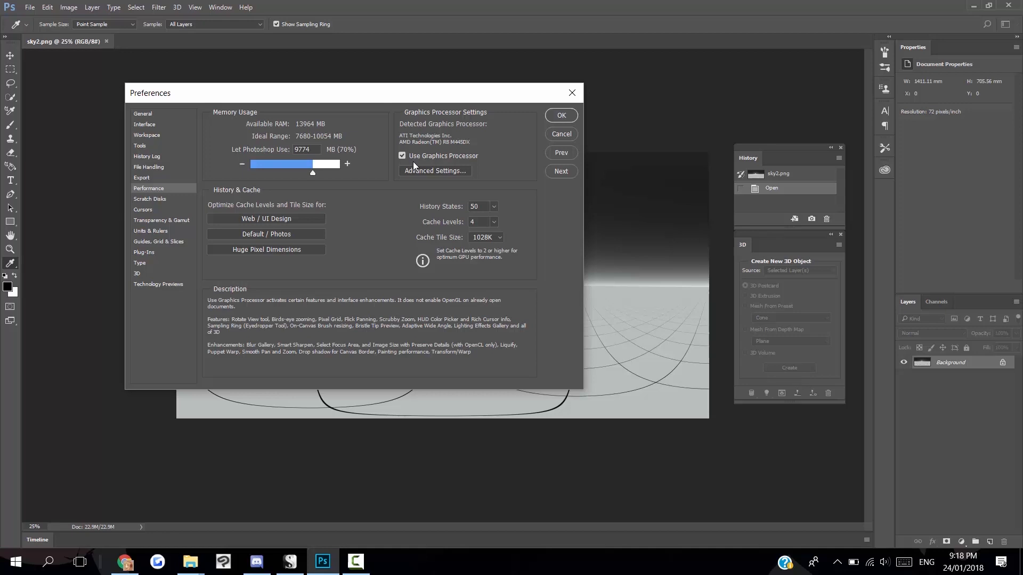
left_click(433, 171)
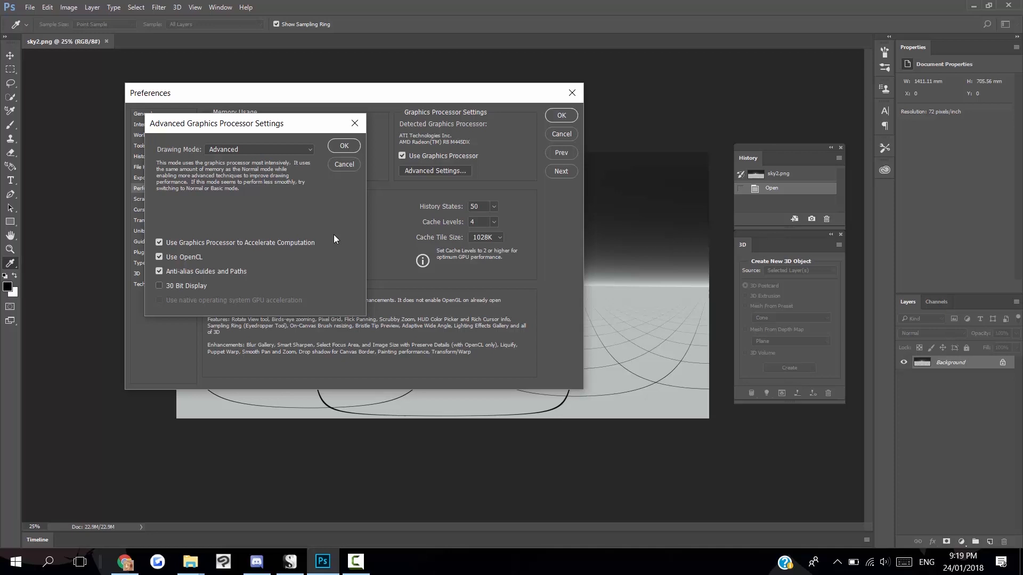
left_click(343, 145)
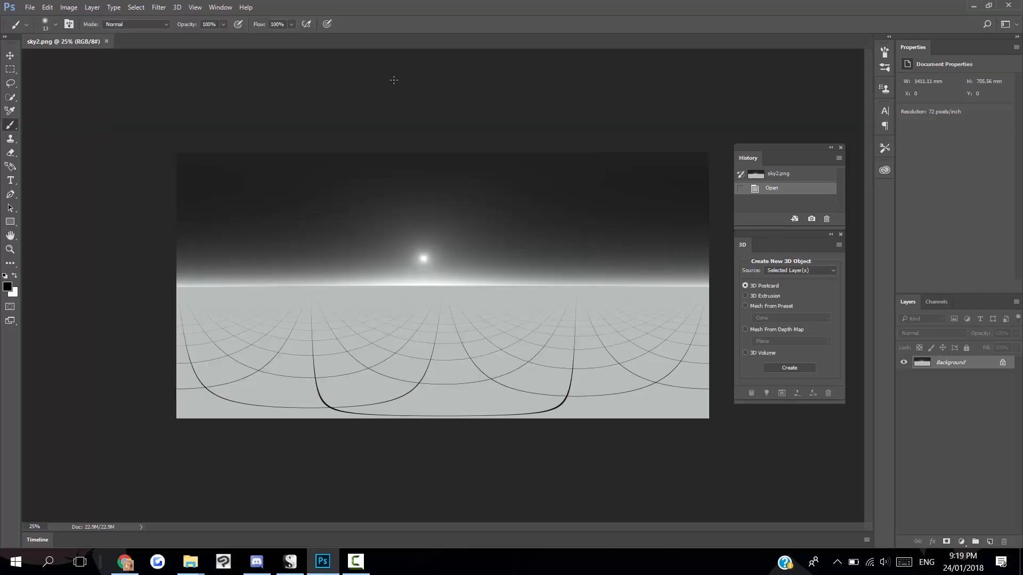
mouse_move(239, 40)
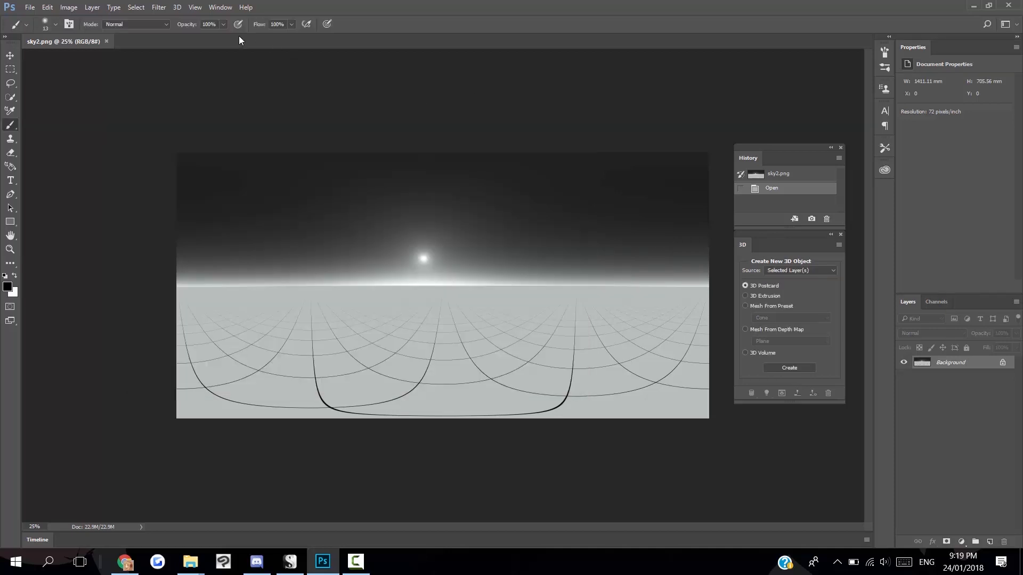
Convert sky2.png into a Spherical Panorama mesh via 3D > New Mesh from Layer.
left_click(177, 7)
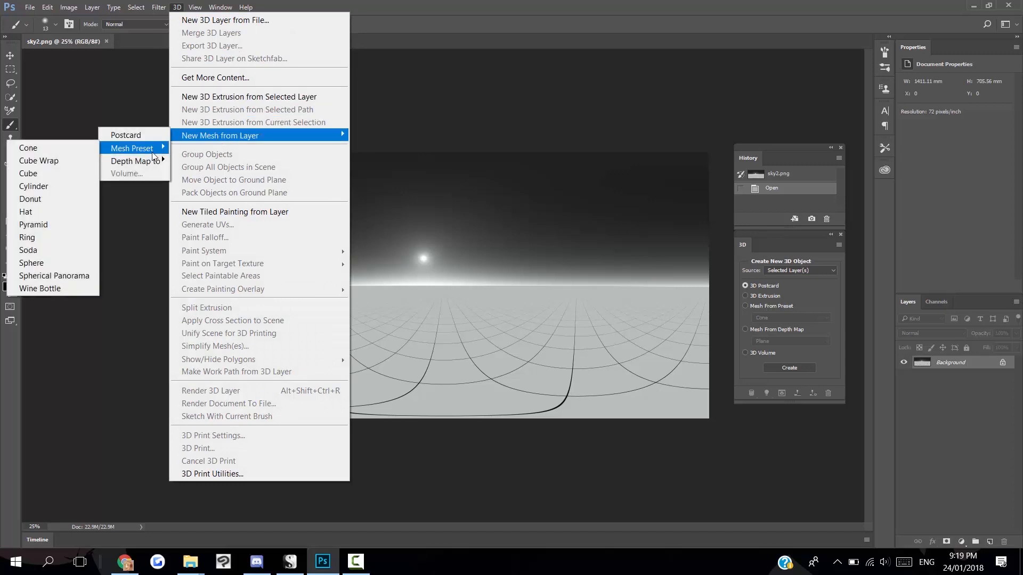
mouse_move(55, 275)
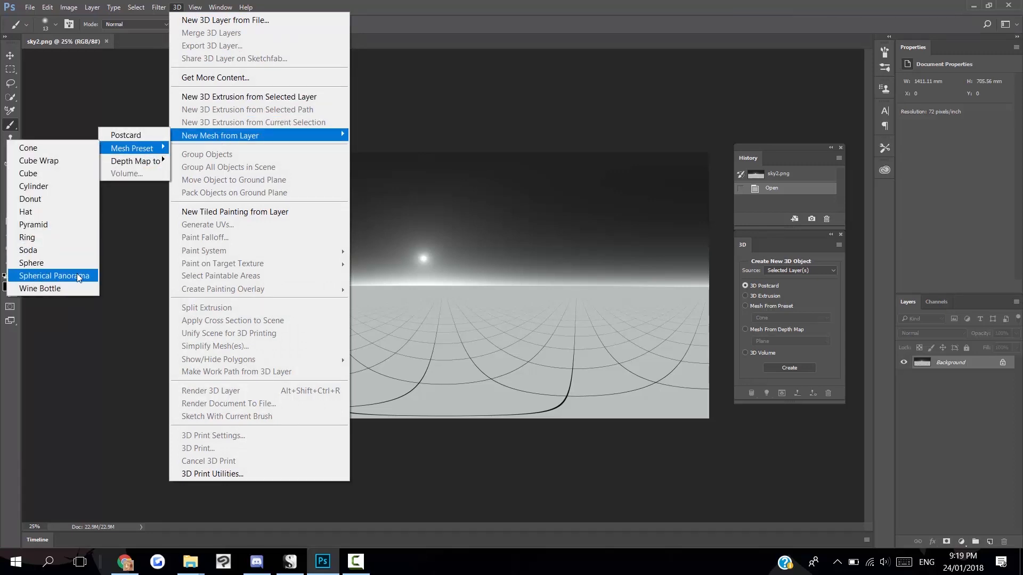
left_click(54, 276)
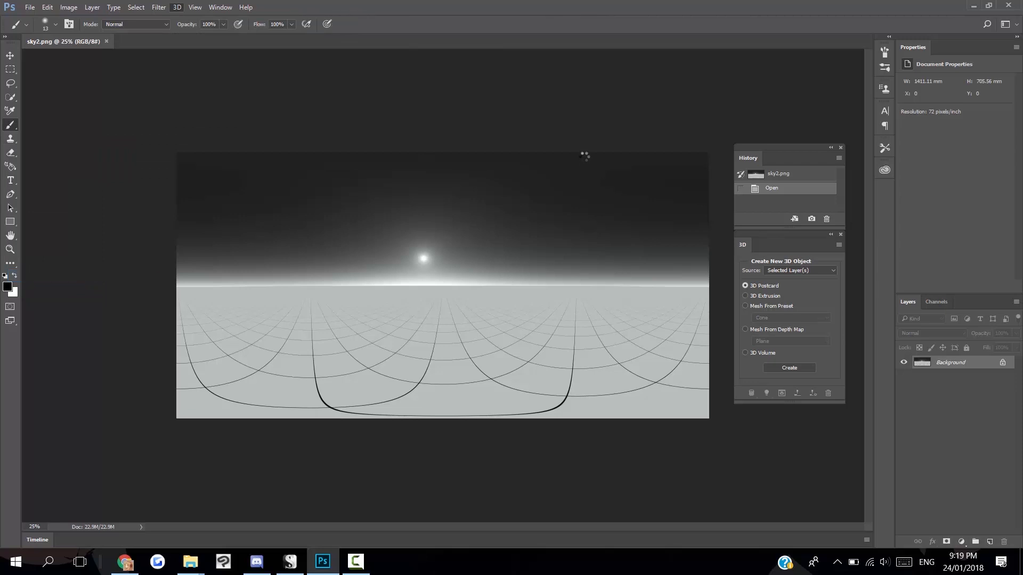
mouse_move(599, 123)
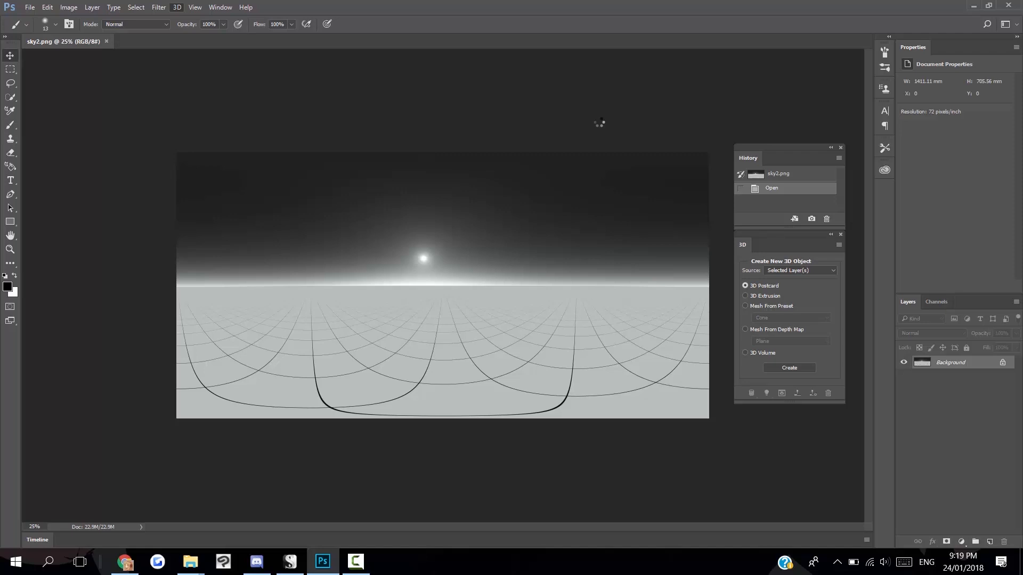
left_click(788, 367)
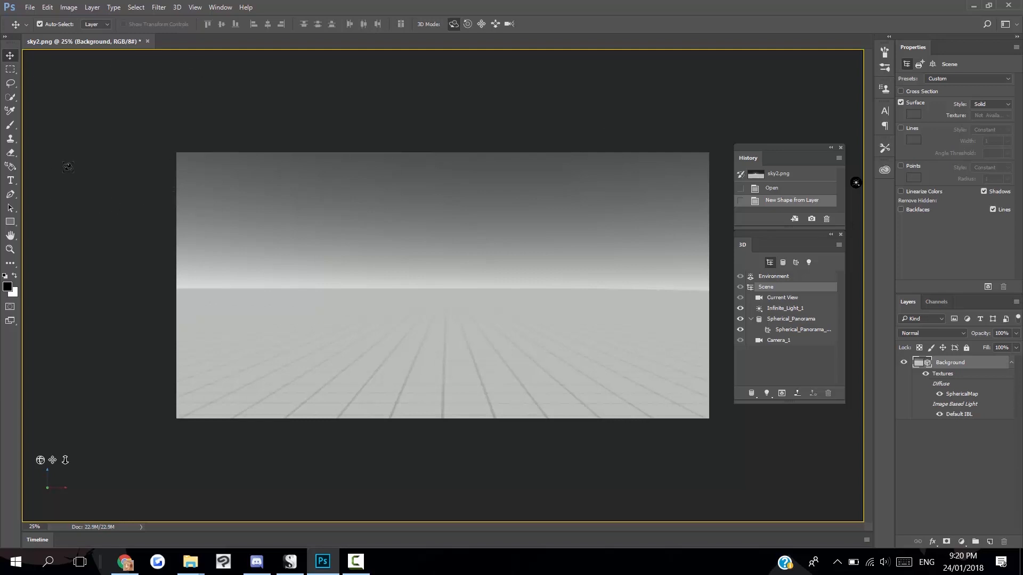
mouse_move(398, 102)
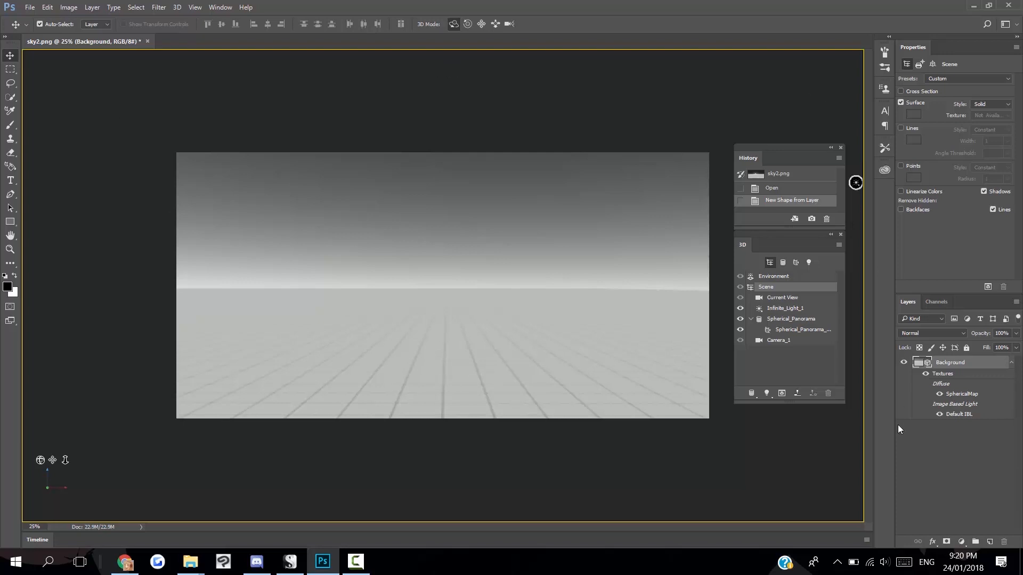
mouse_move(879, 432)
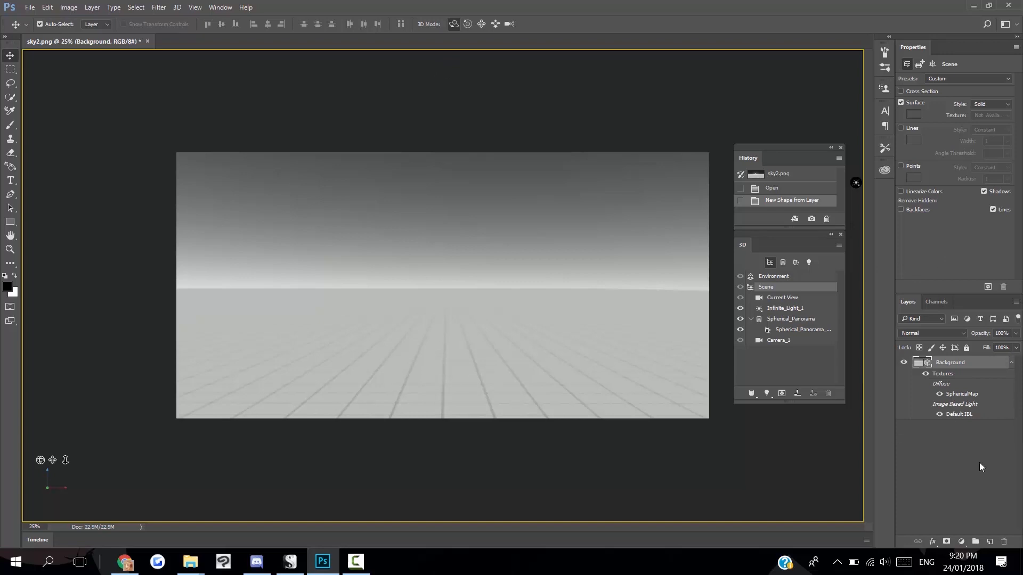
mouse_move(973, 454)
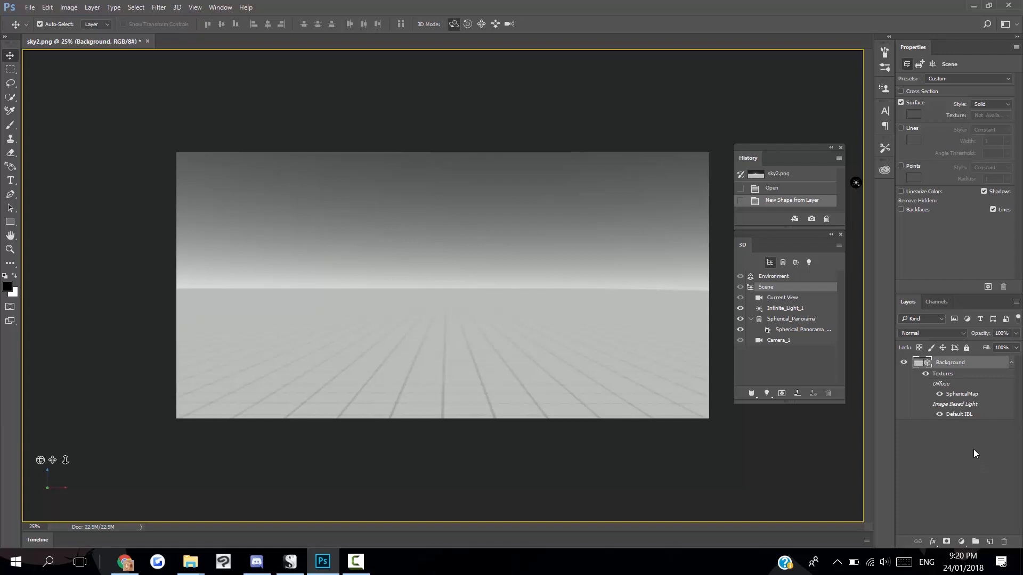
mouse_move(834, 447)
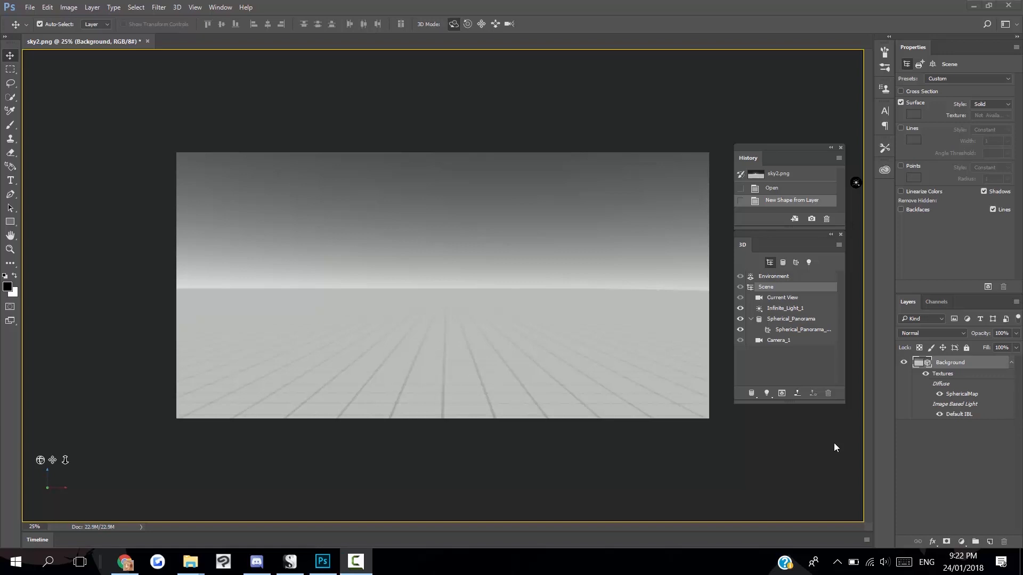
mouse_move(809, 300)
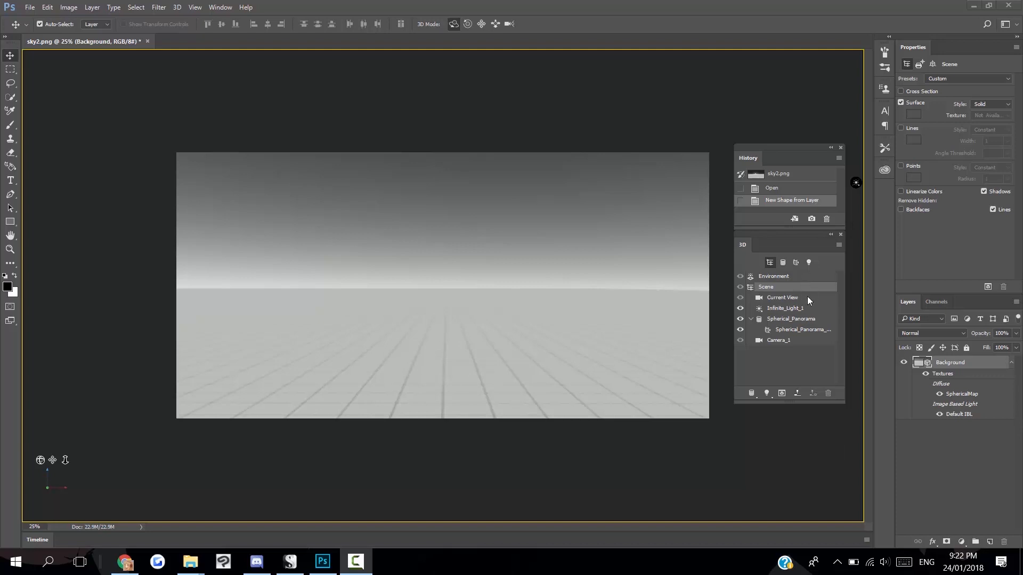
mouse_move(808, 297)
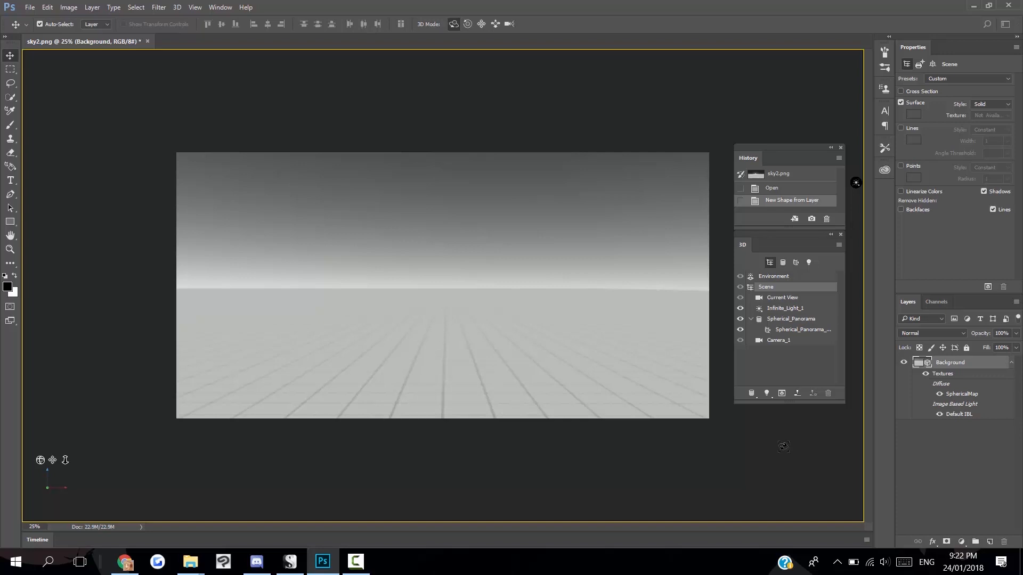
mouse_move(767, 429)
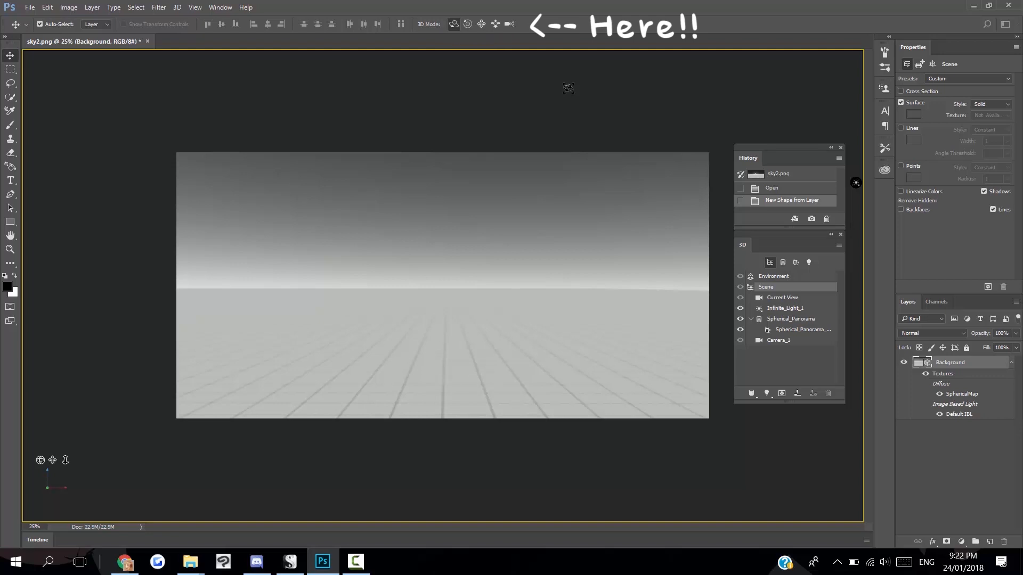
Orbit and reset the 3D camera to a level view facing the horizon and sun.
left_click(781, 298)
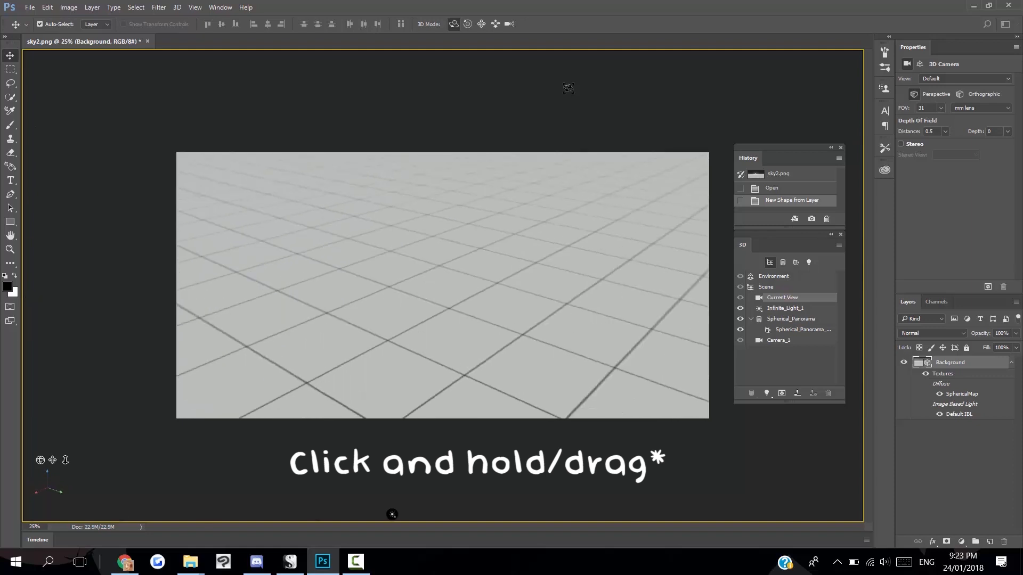
left_click_drag(391, 514, 326, 57)
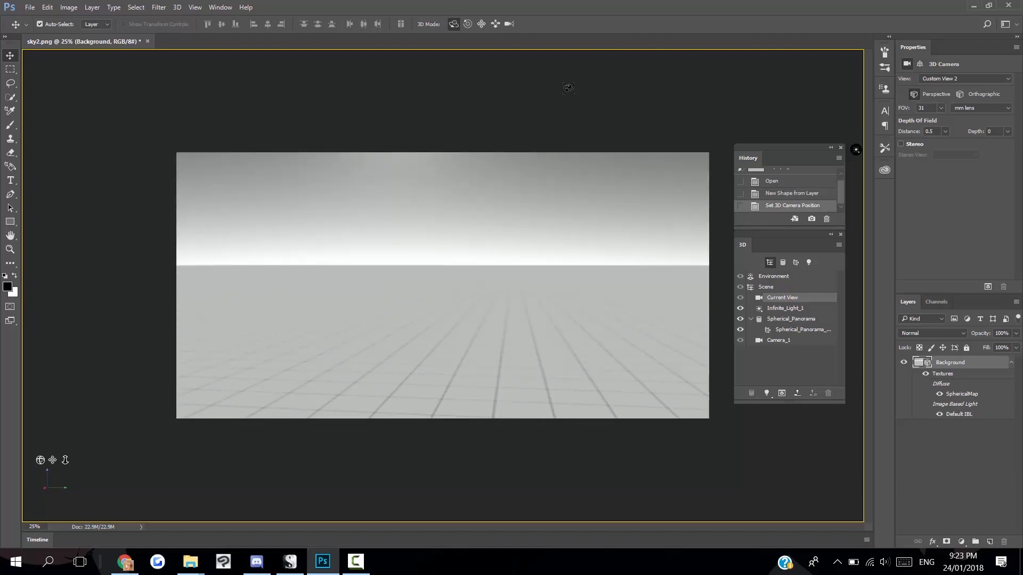
left_click(791, 318)
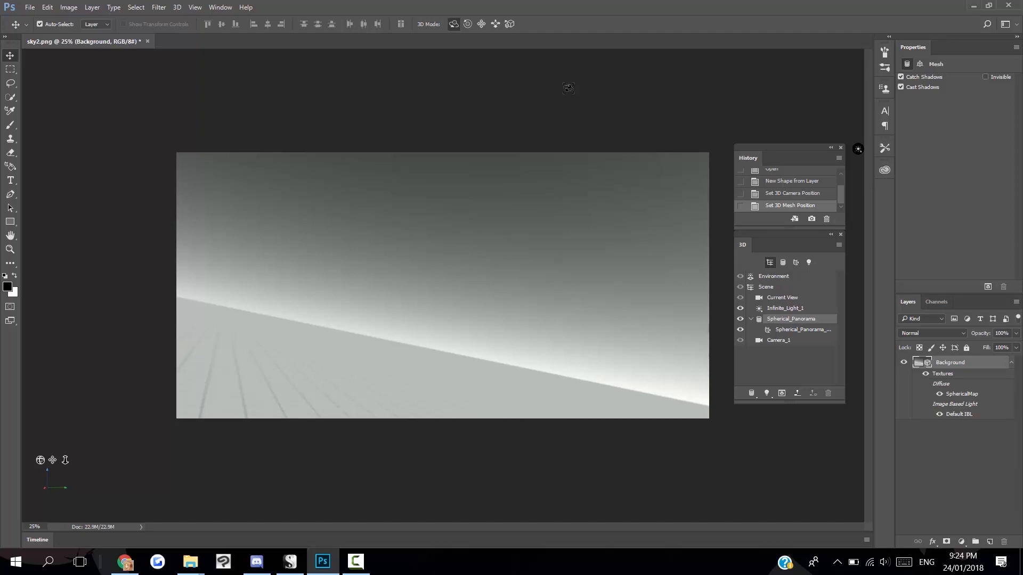
left_click(792, 193)
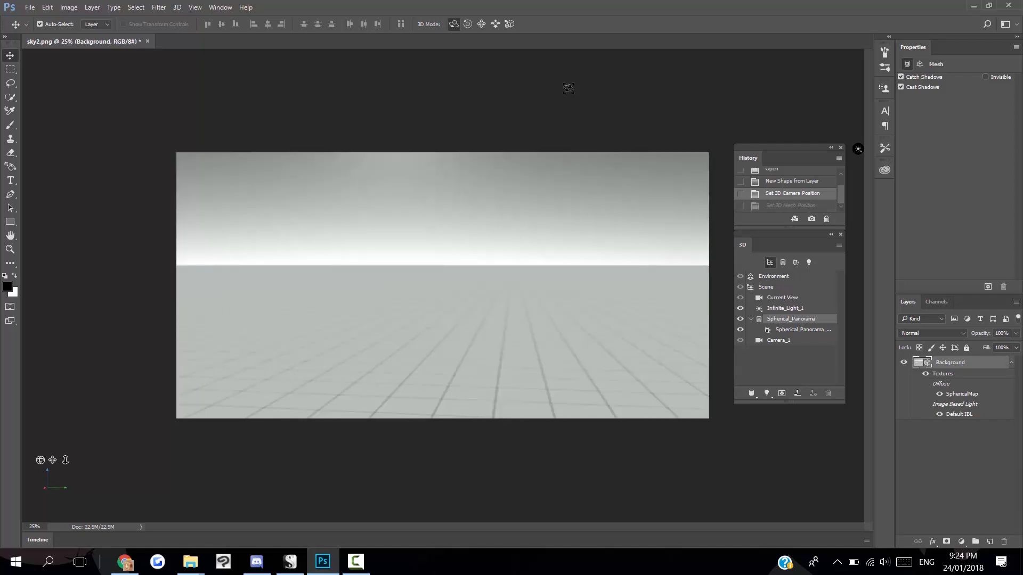
left_click(781, 297)
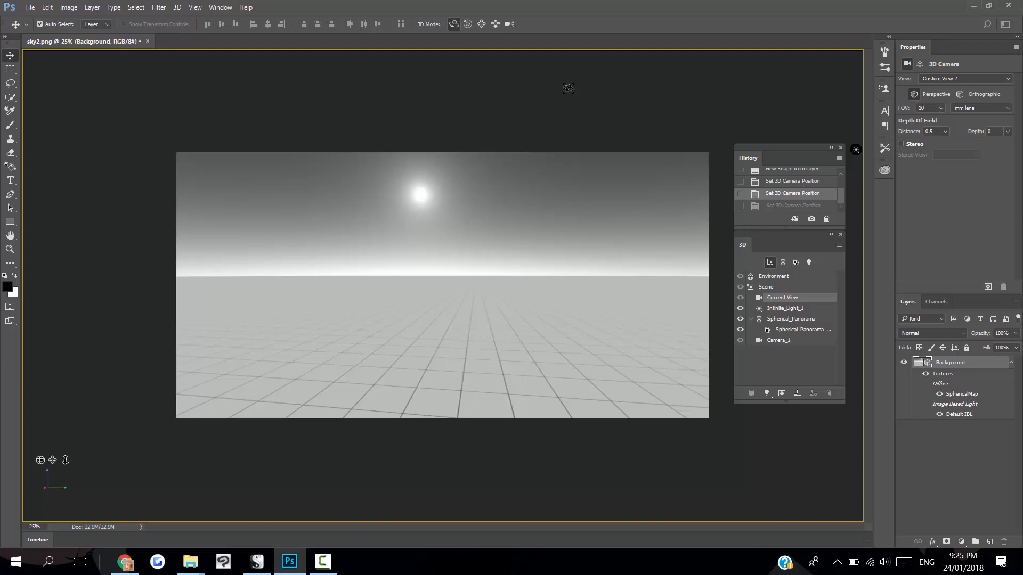
Select the Brush tool and set the 3D Paint System to Projection.
left_click(11, 110)
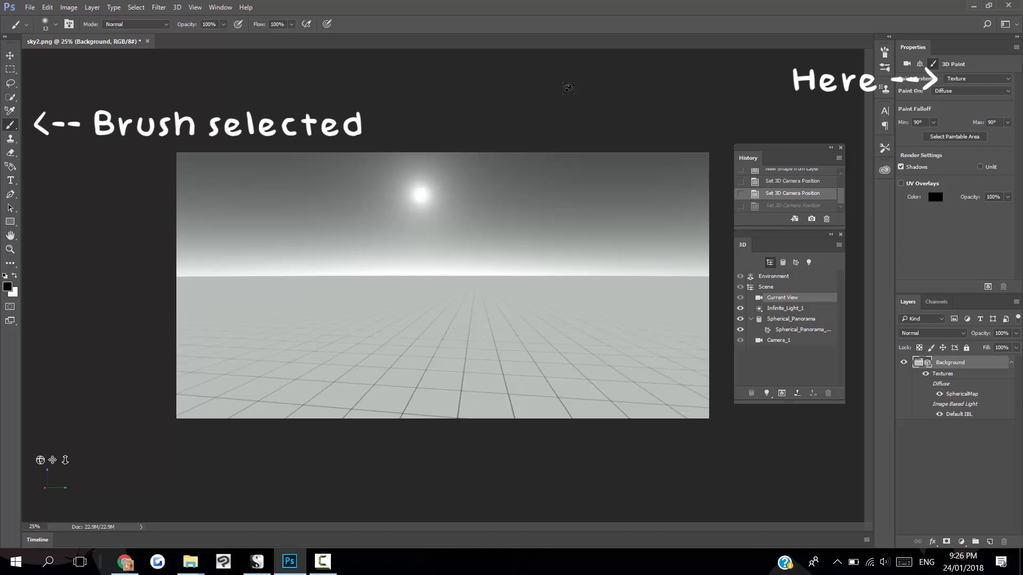
left_click(977, 78)
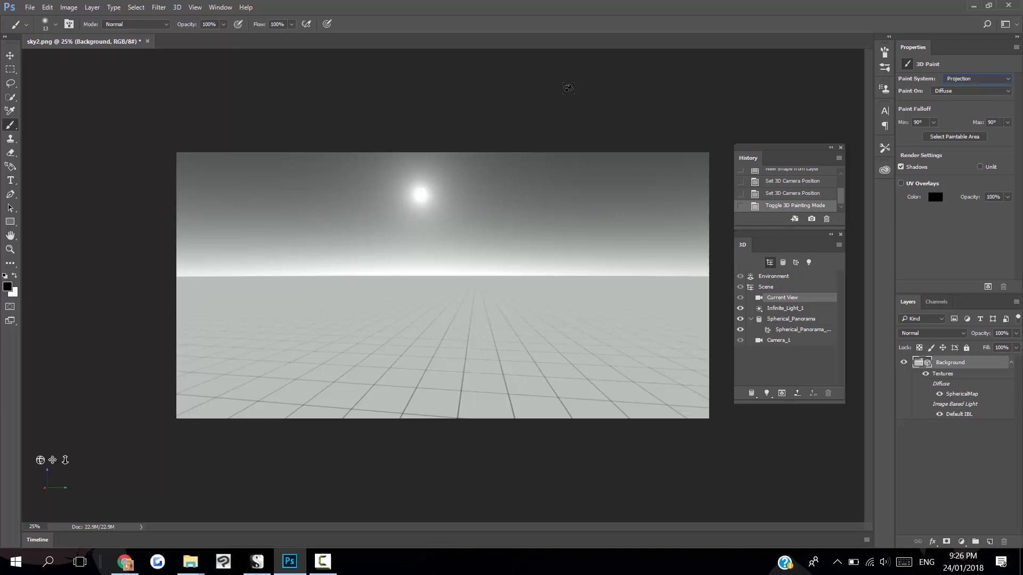
Paint a black arch stroke rising from the grid floor across the panorama.
left_click_drag(363, 281, 354, 367)
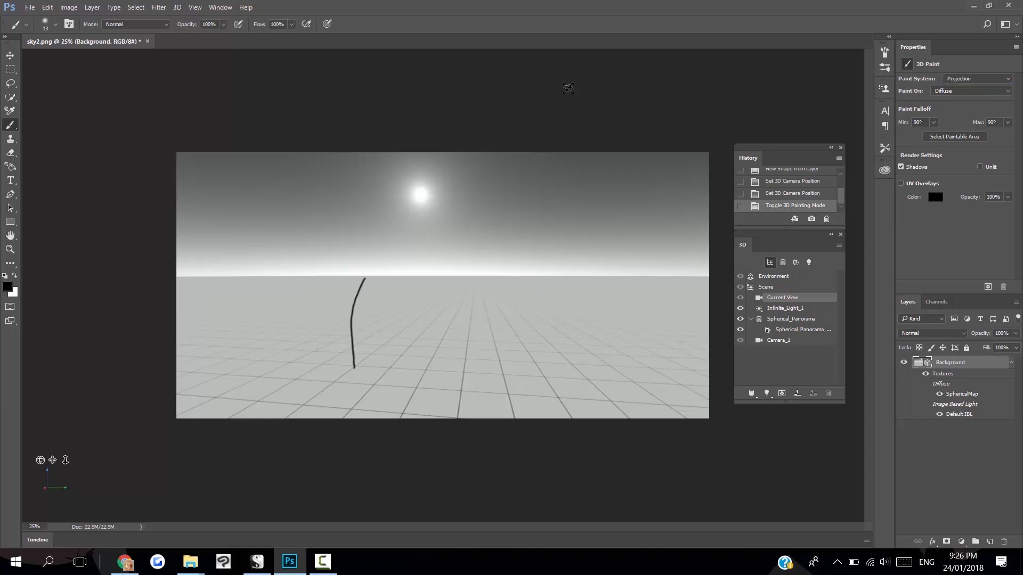
left_click_drag(355, 366, 581, 366)
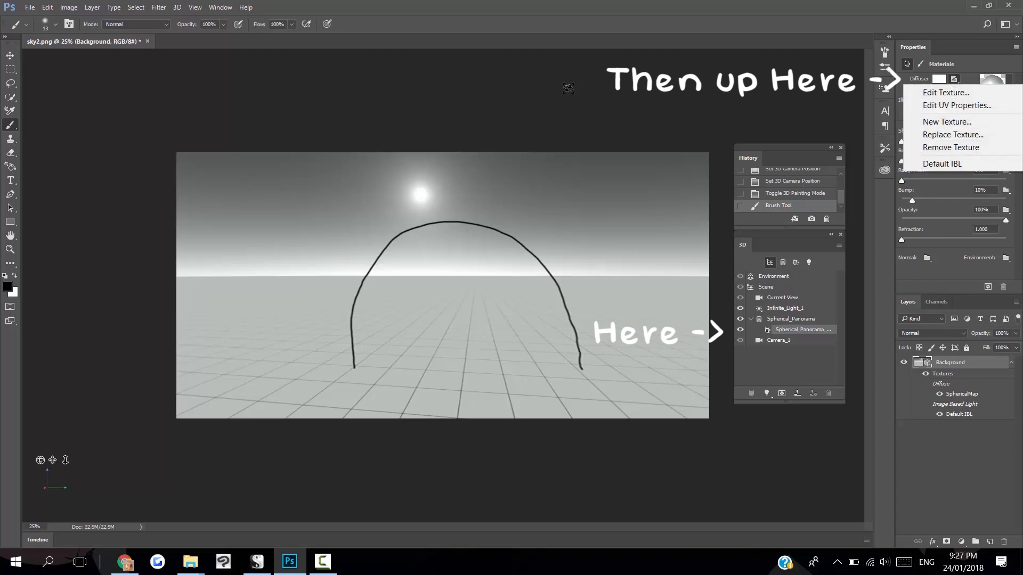
mouse_move(946, 92)
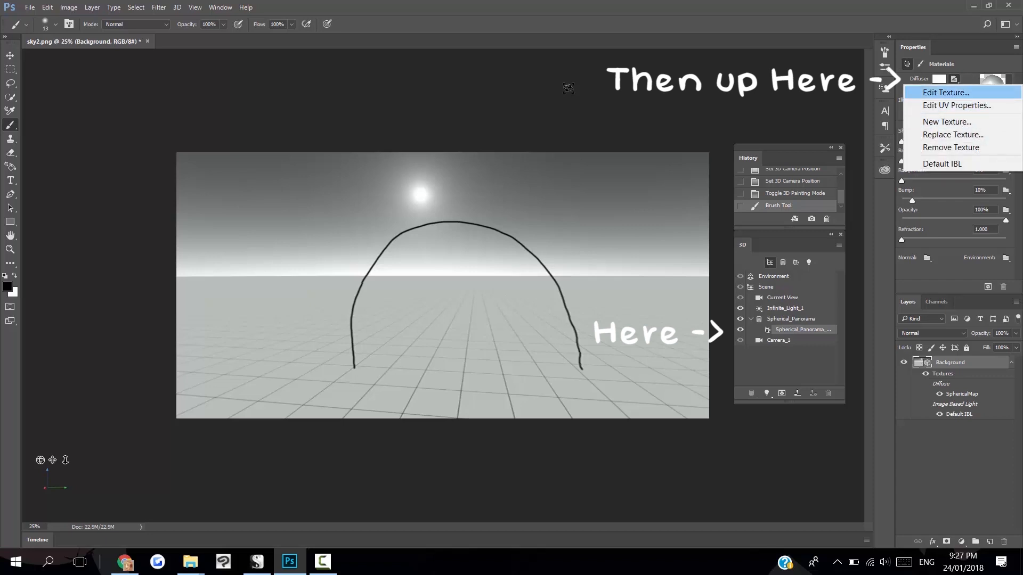
Open the diffuse texture as a flat document, then return to the sky2.png scene.
left_click(945, 93)
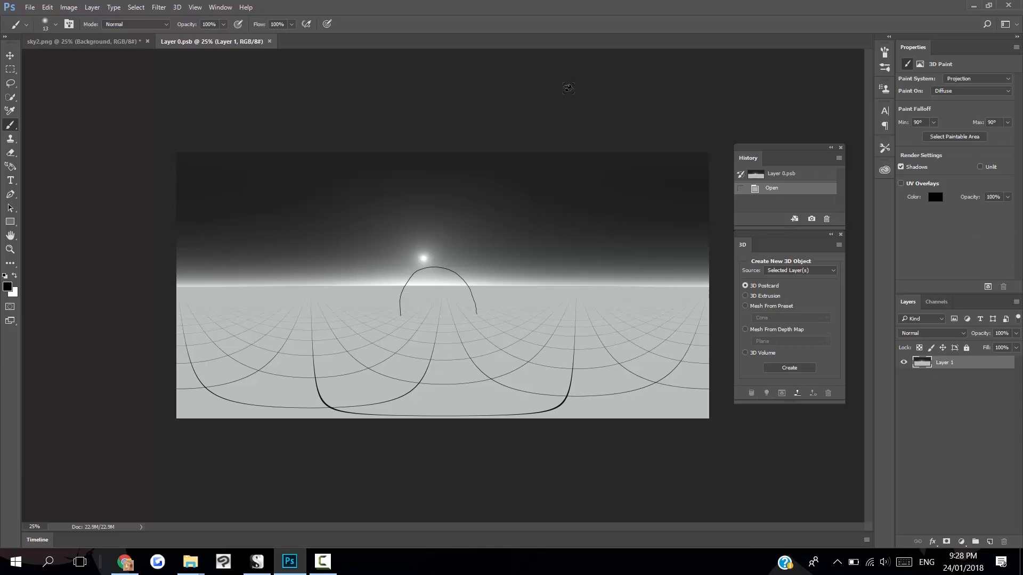
left_click(29, 7)
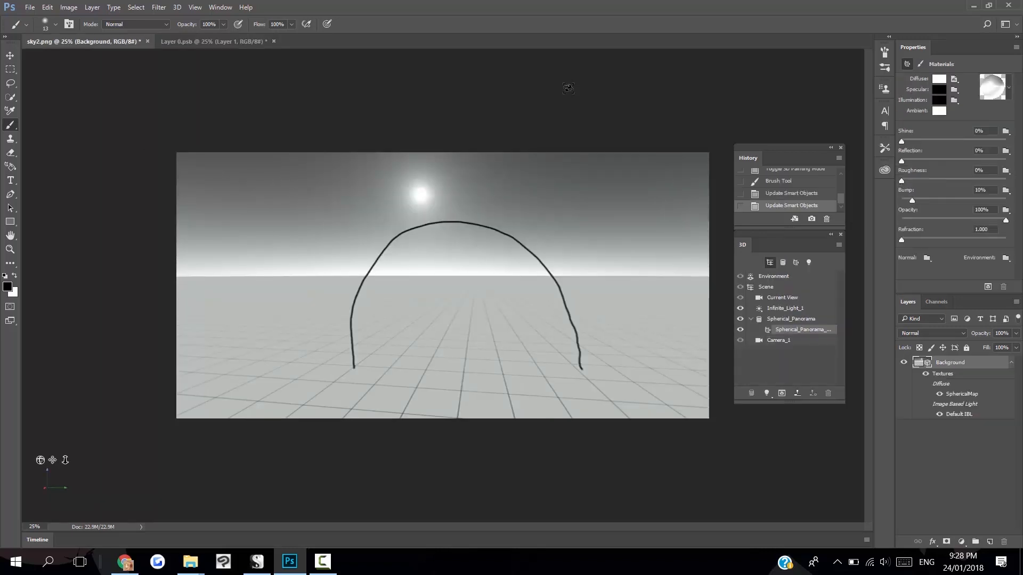
Switch to Clip Studio Paint showing the 6000×3000 sky2 corridor drawing.
left_click(29, 7)
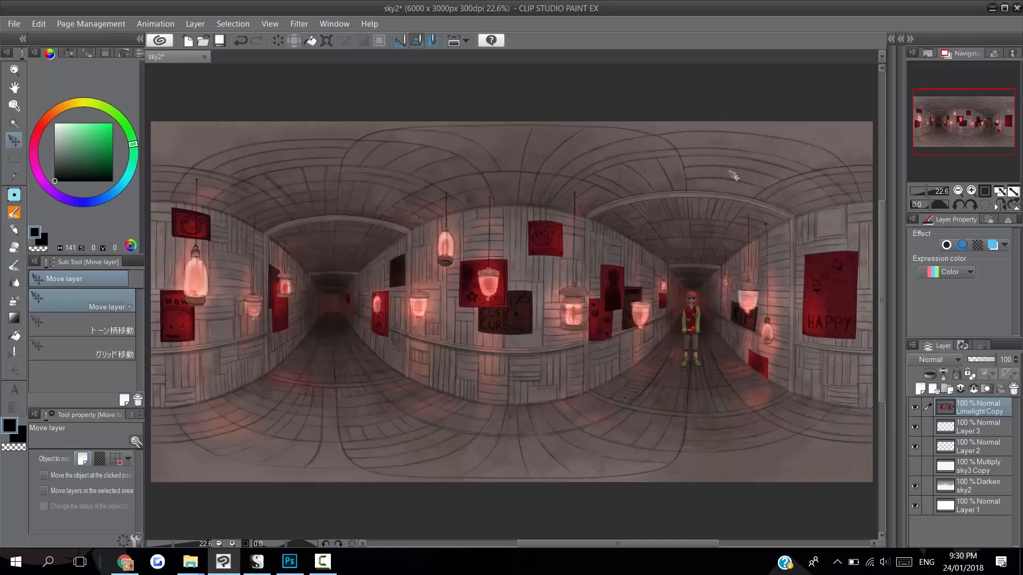
mouse_move(708, 88)
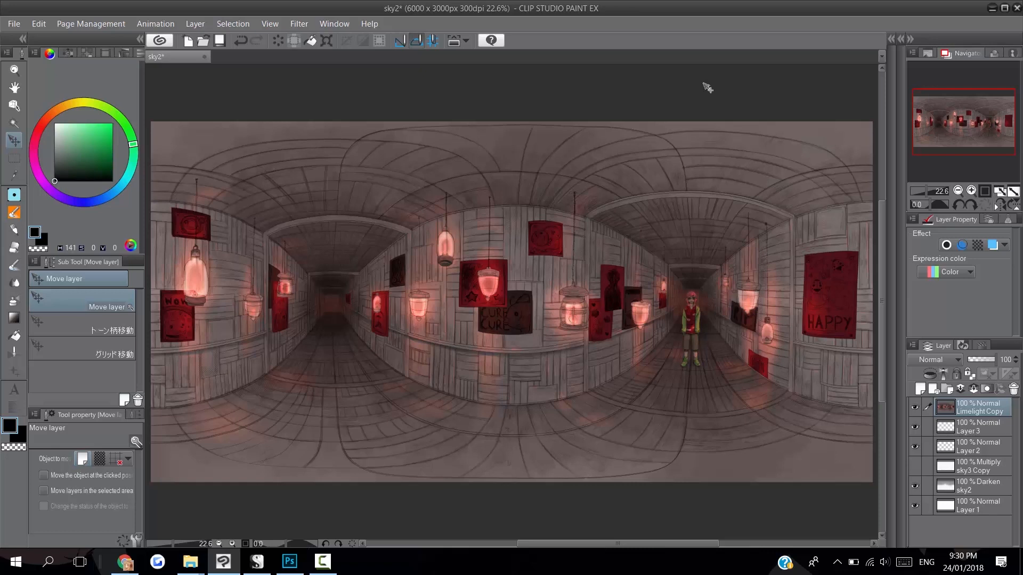
mouse_move(313, 206)
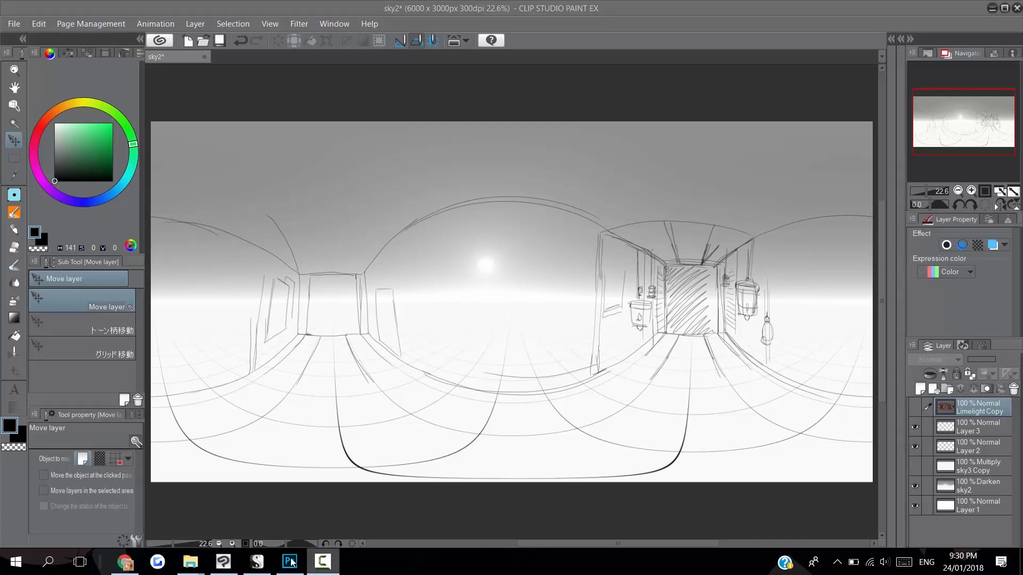
Back in Photoshop, replace the panorama's diffuse texture with the sky2 file.
left_click(290, 561)
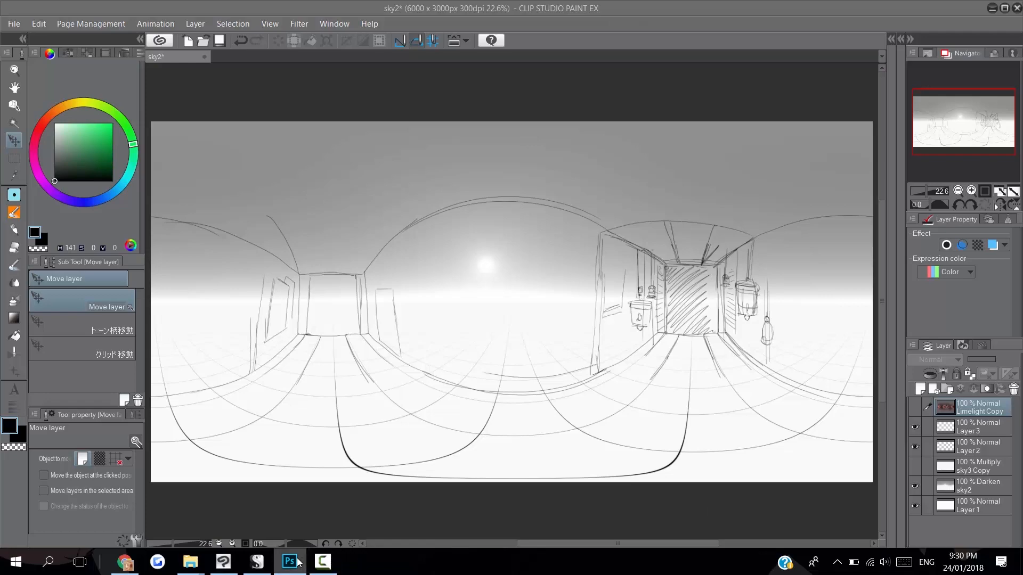
left_click(289, 561)
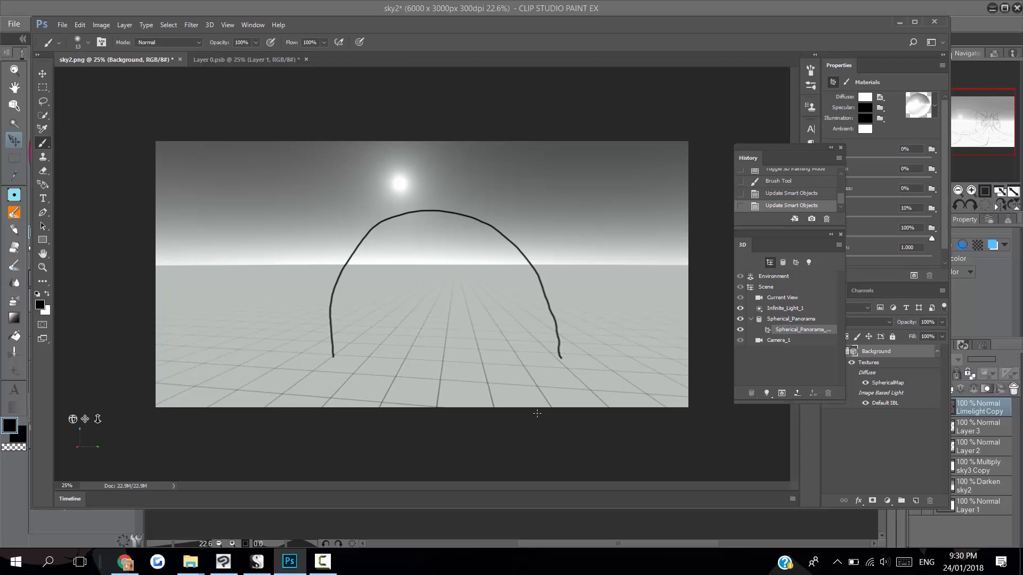
mouse_move(639, 375)
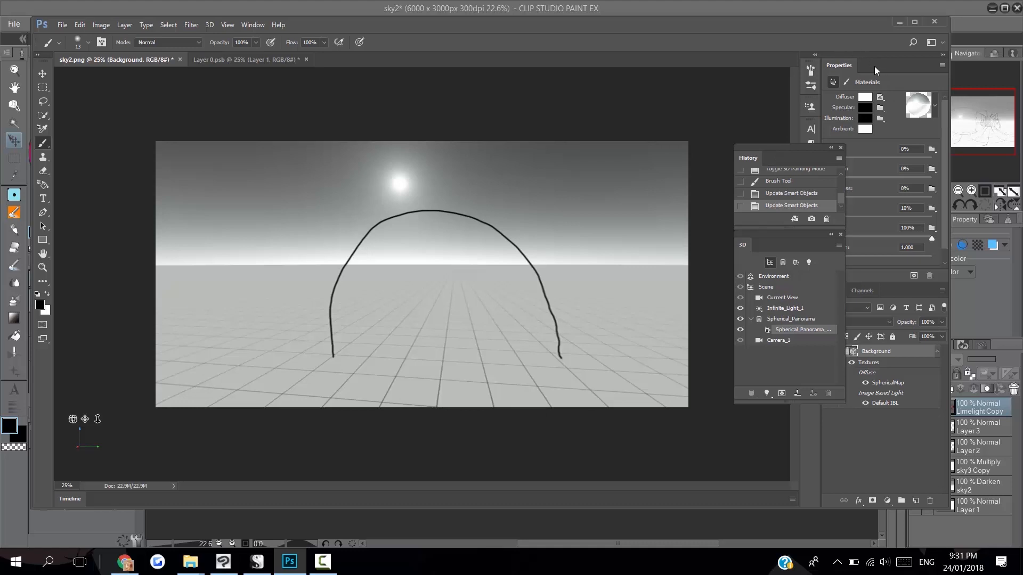
mouse_move(500, 208)
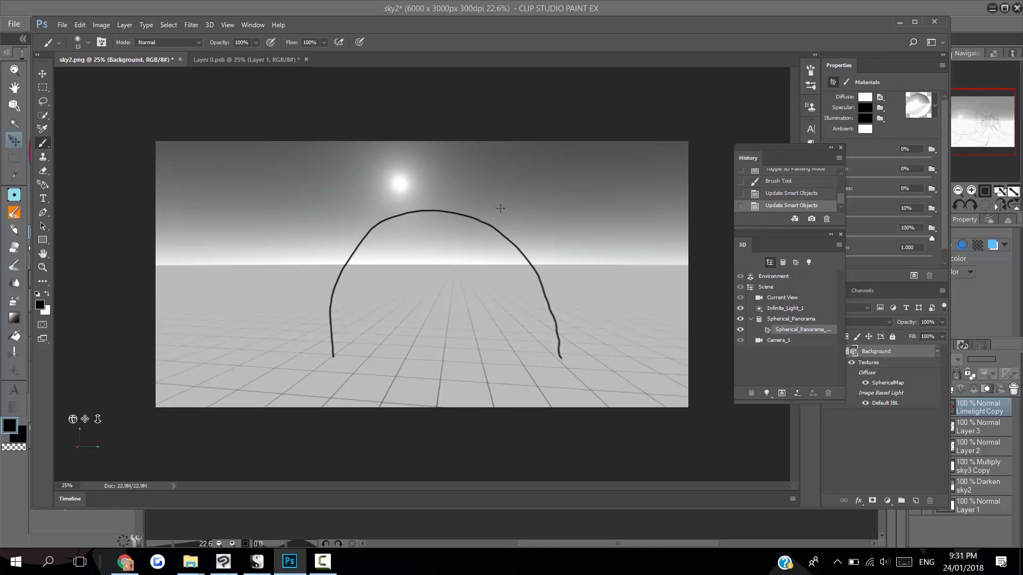
left_click(879, 97)
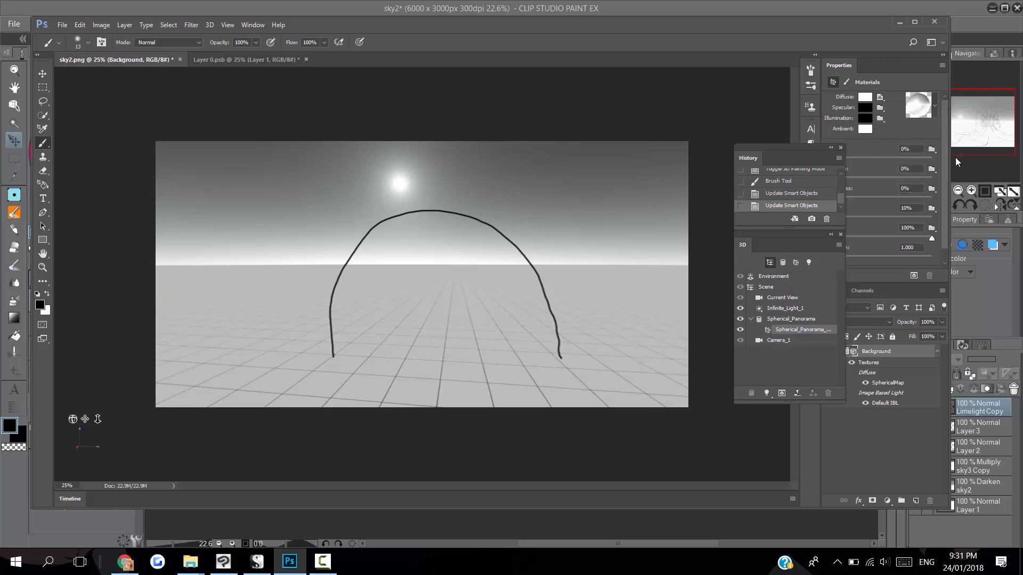
left_click(62, 23)
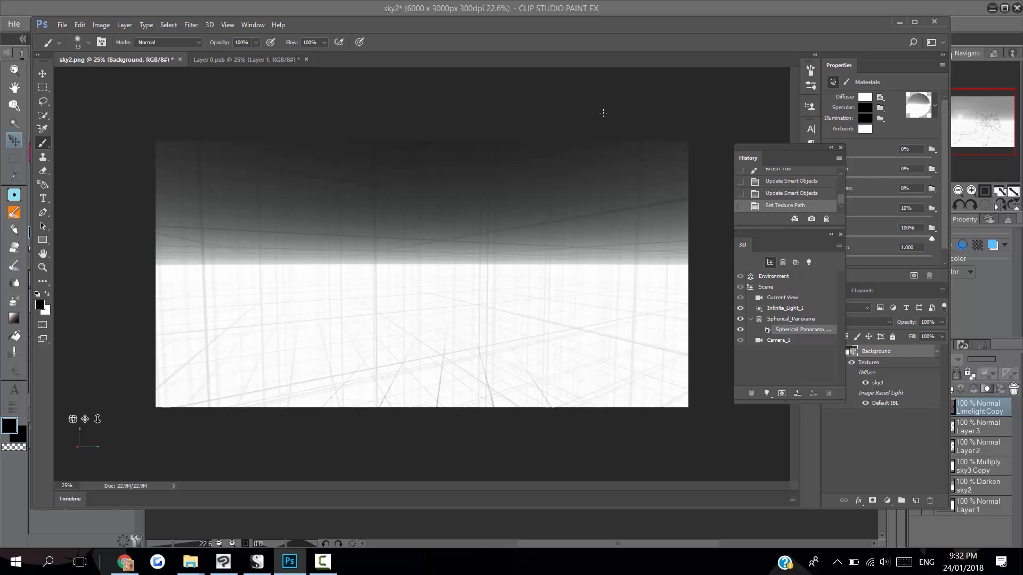
Open Bal 360.png and view its raw XMP data in File Info.
left_click(374, 59)
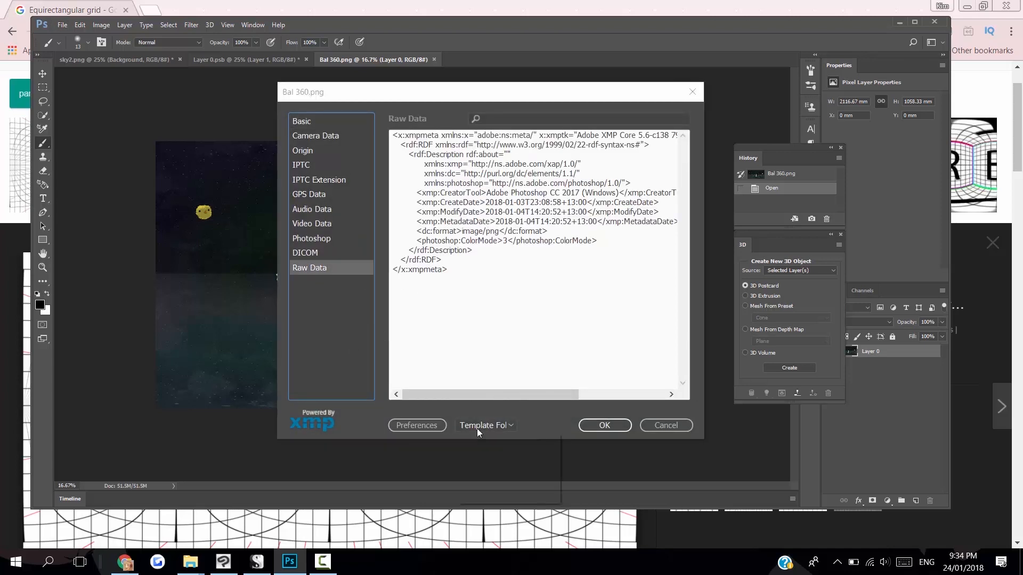
Import the Desktop panorama .xmp template into File Info, appending its properties to the existing metadata.
left_click(485, 424)
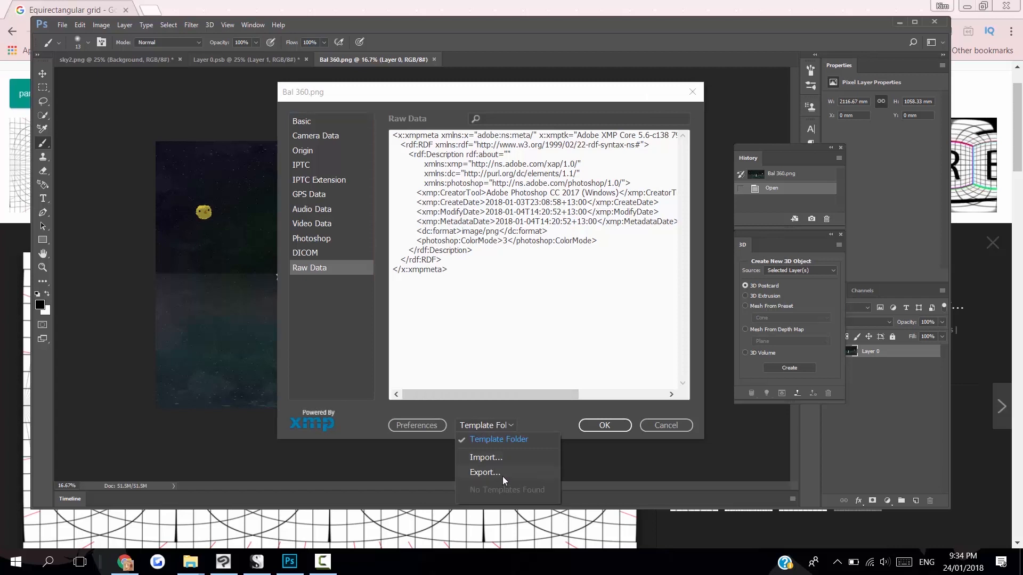
left_click(485, 457)
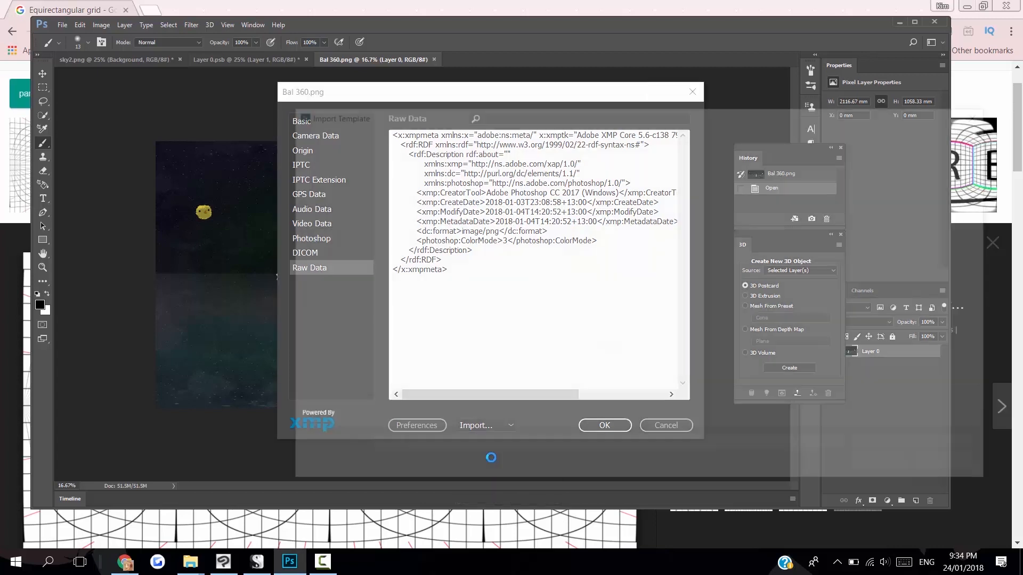
left_click(477, 424)
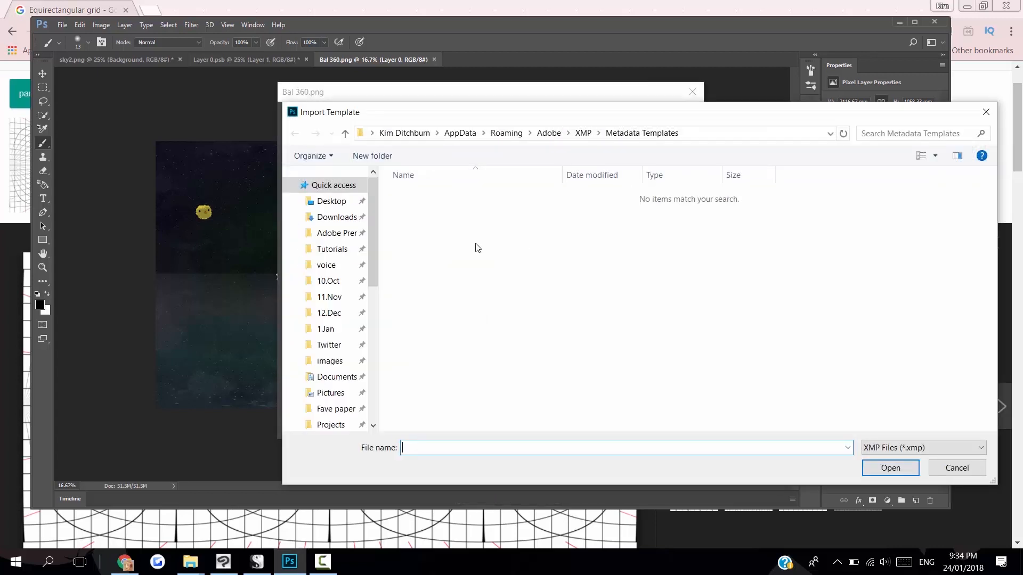
left_click(332, 201)
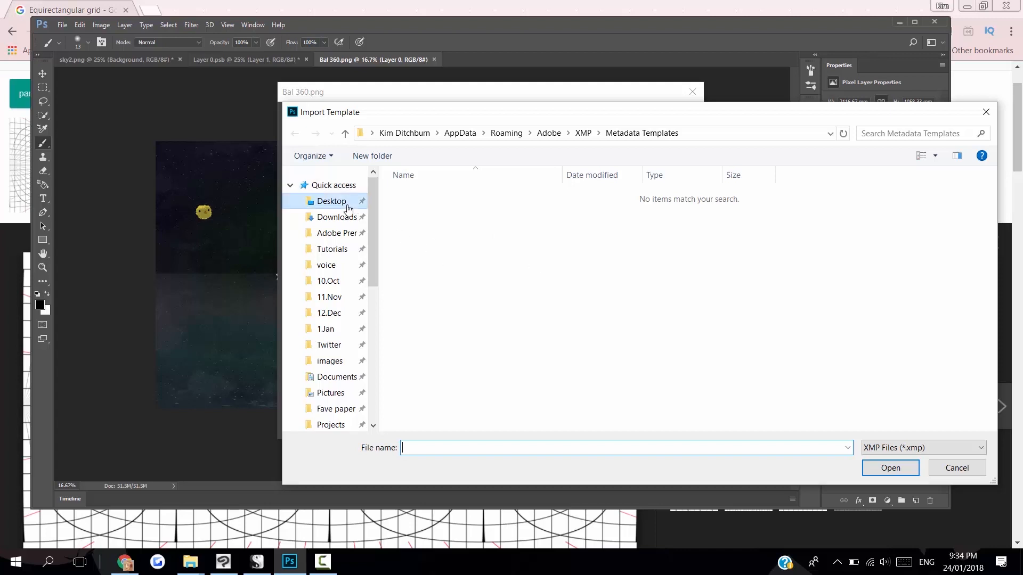
left_click(332, 200)
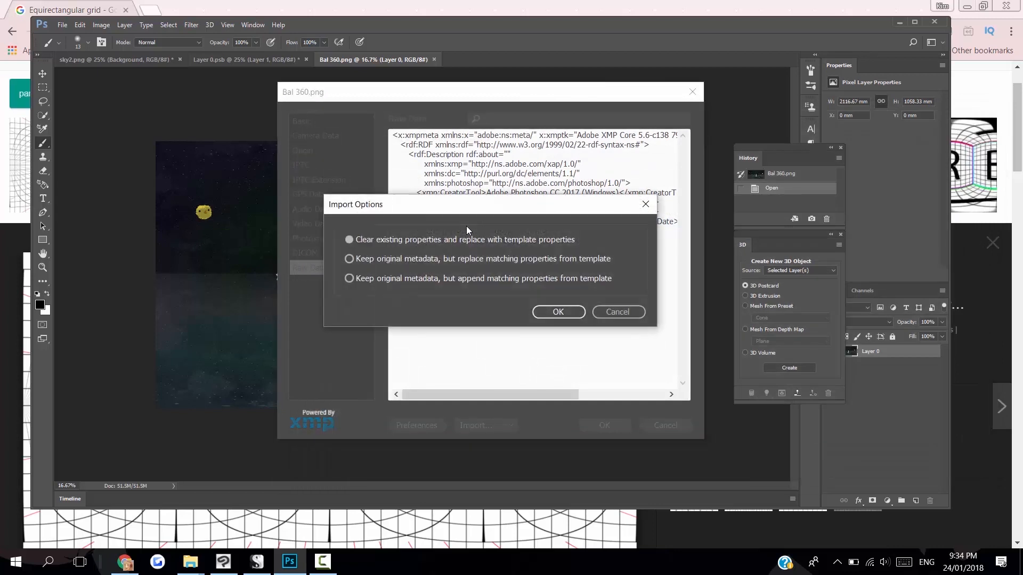
left_click(348, 278)
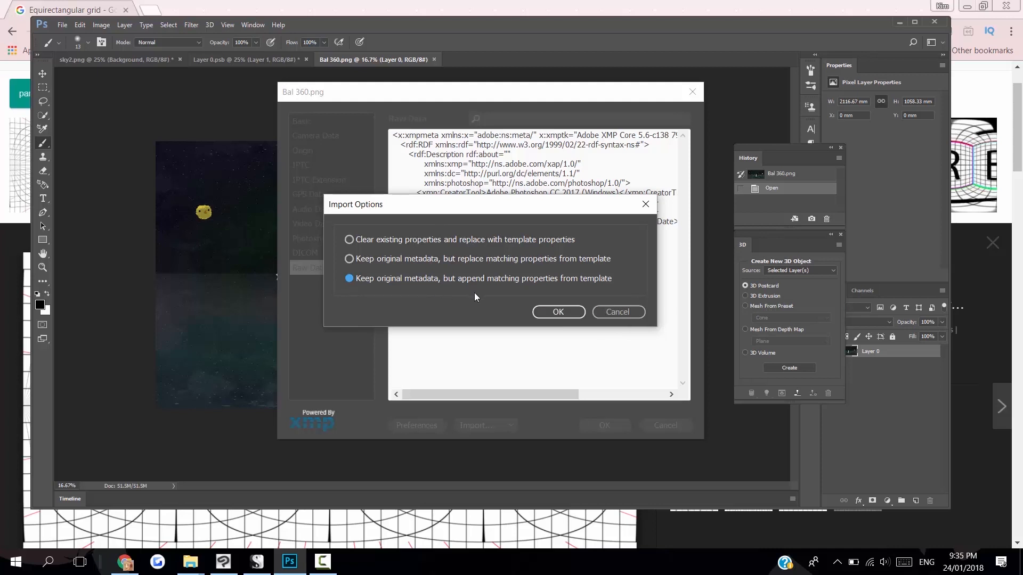
left_click(558, 311)
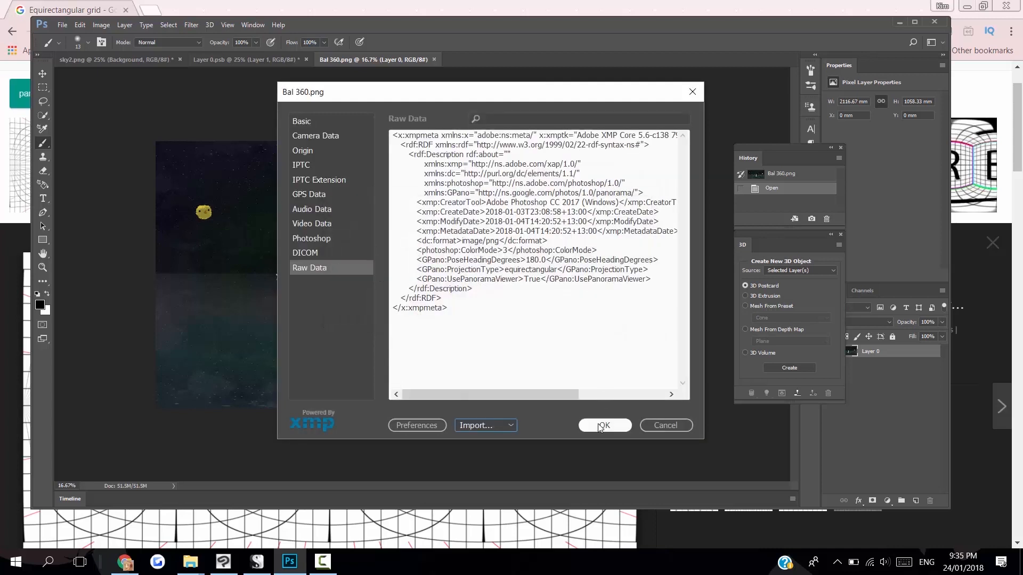
left_click(604, 424)
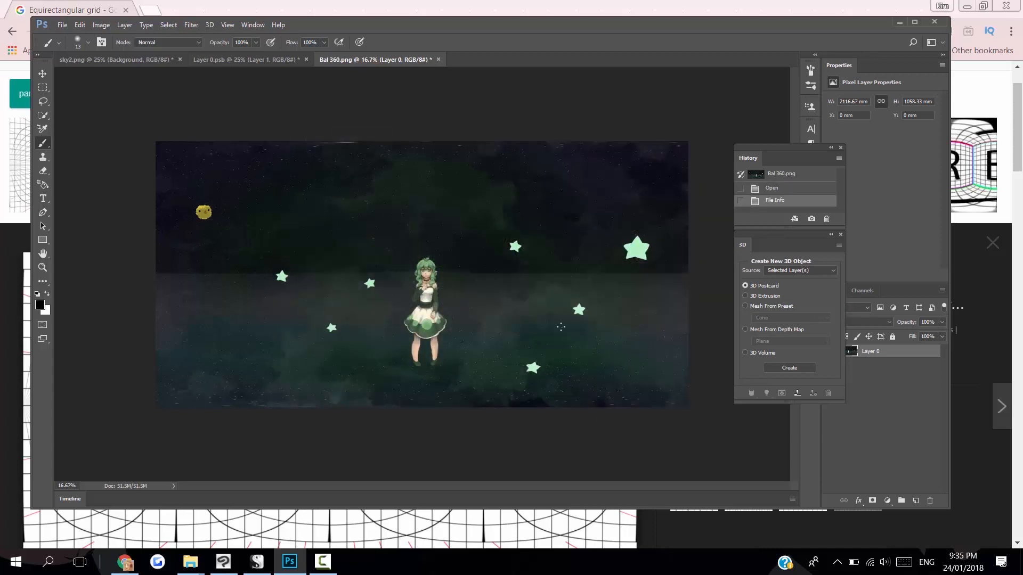